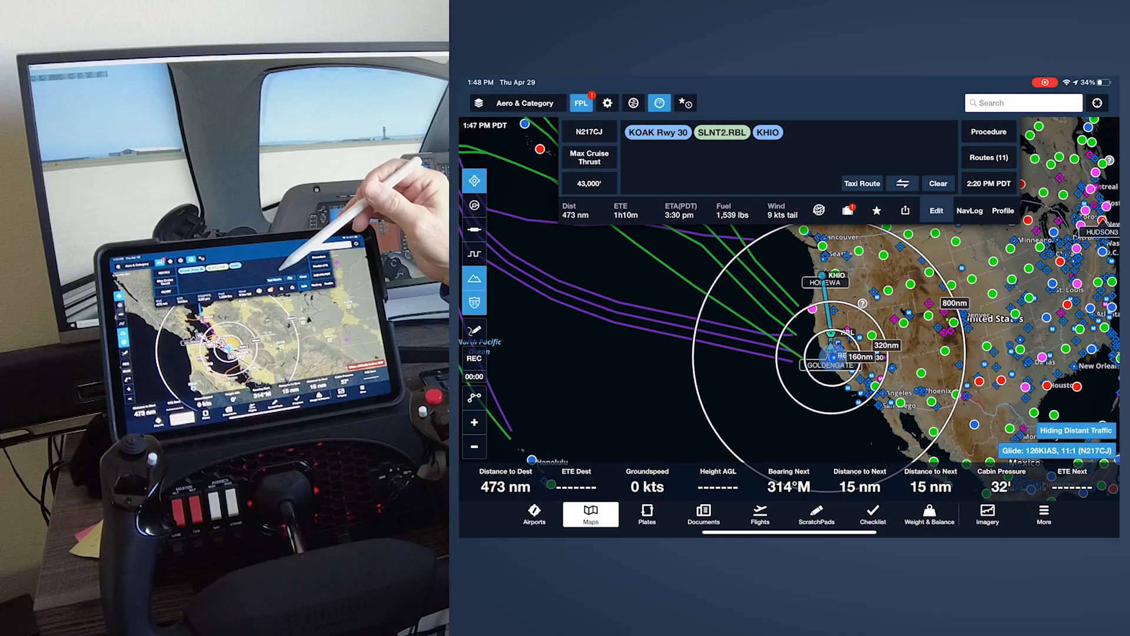
# Open the KOAK Taxi Route editor from the flight plan panel.
pyautogui.click(862, 183)
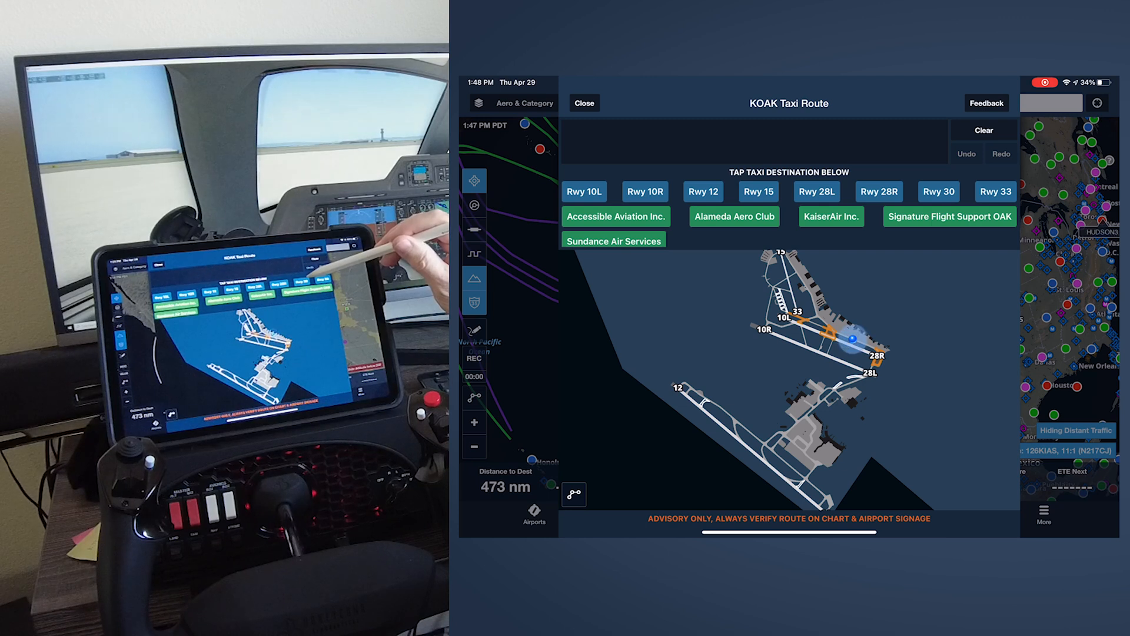
# Set Runway 30 as the KOAK taxi destination.
pyautogui.click(938, 192)
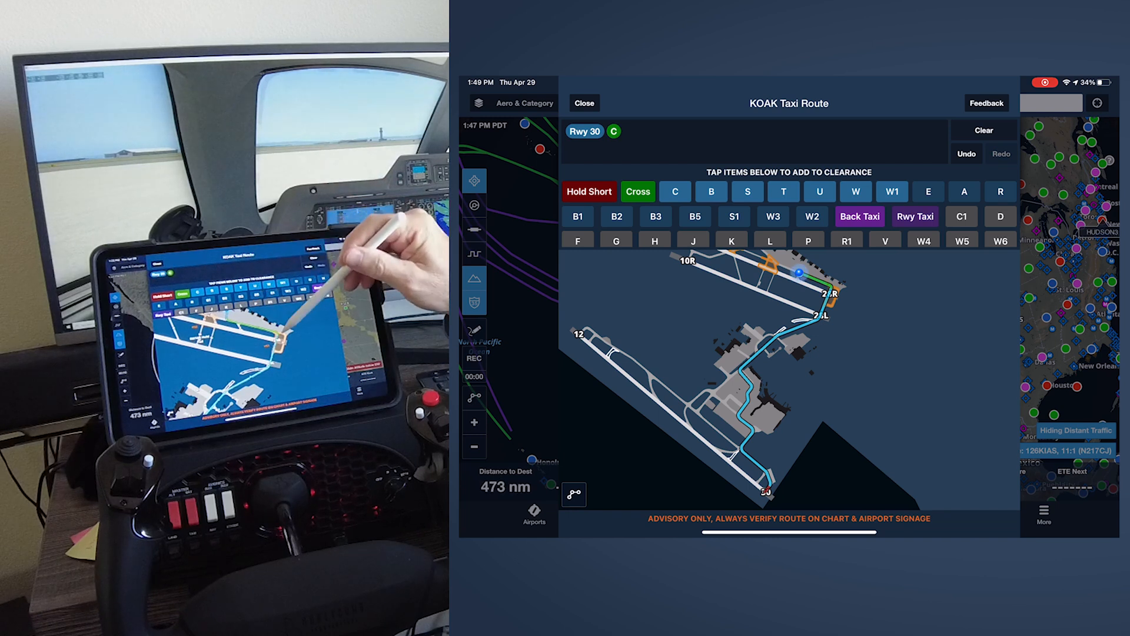
pyautogui.moveTo(310, 324)
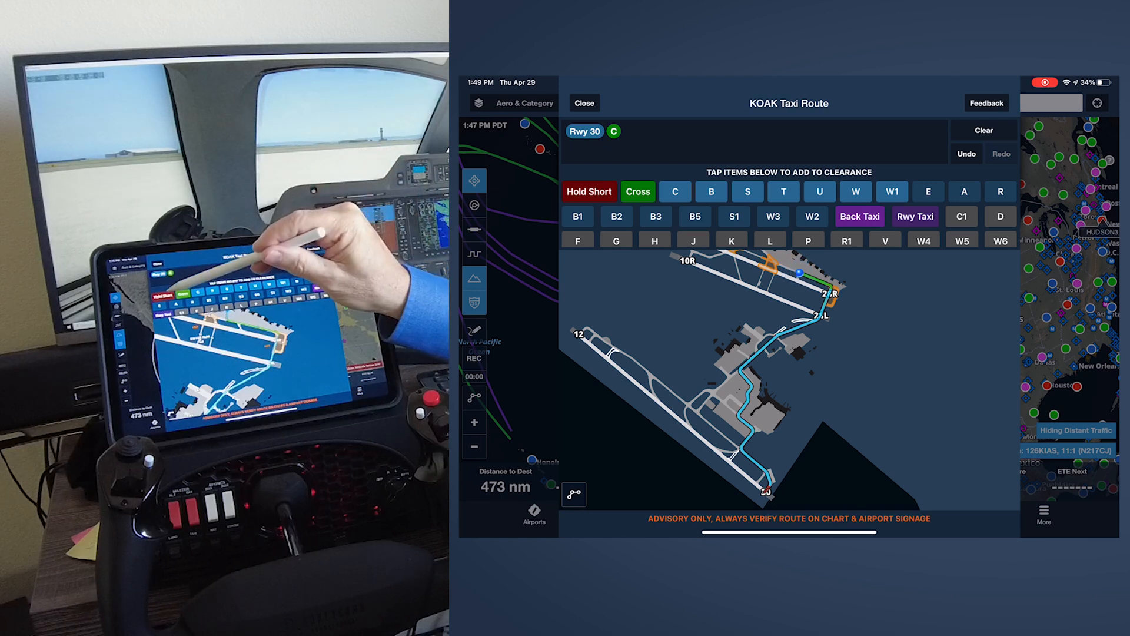
# Add a hold short of runway 10L-28R to the taxi clearance.
pyautogui.click(589, 191)
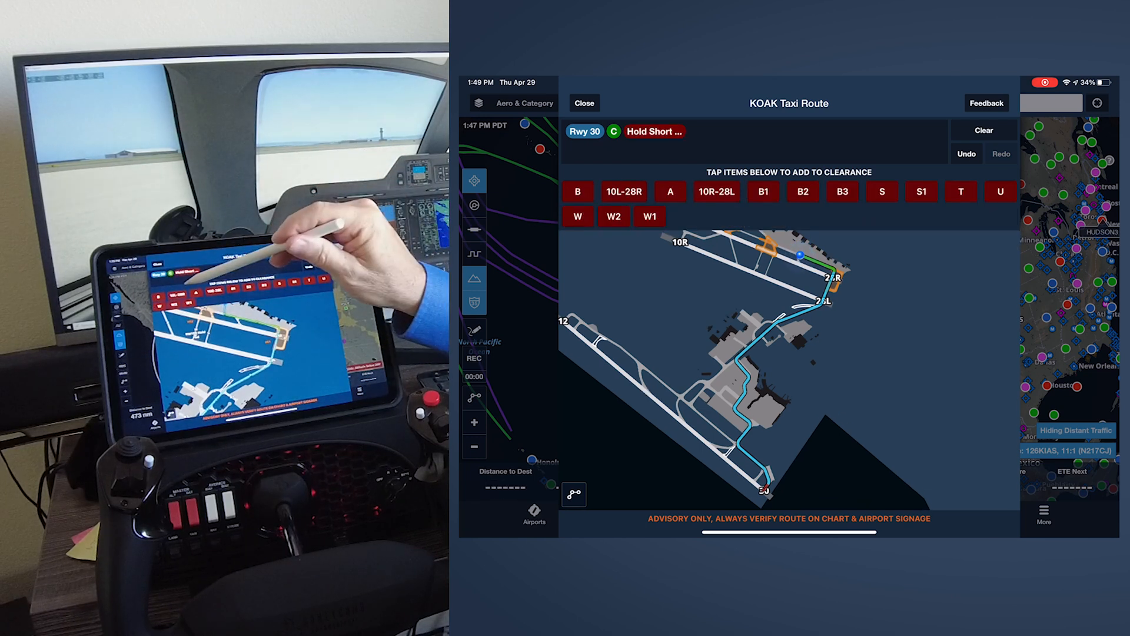
pyautogui.click(624, 192)
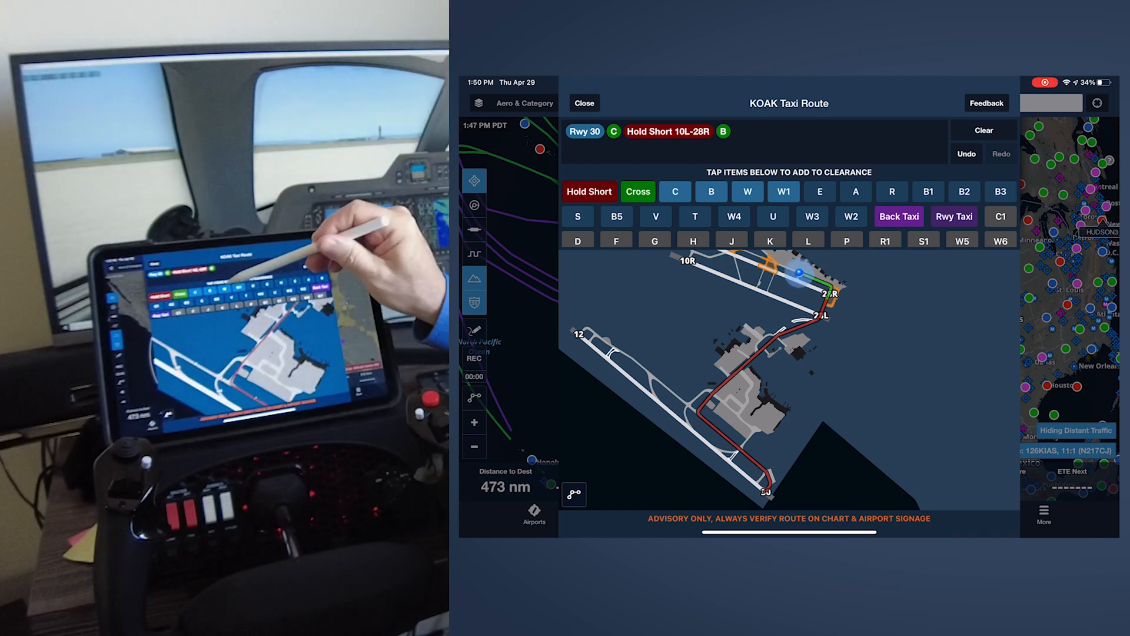
# Append taxiways W and W1 to the clearance.
pyautogui.click(747, 191)
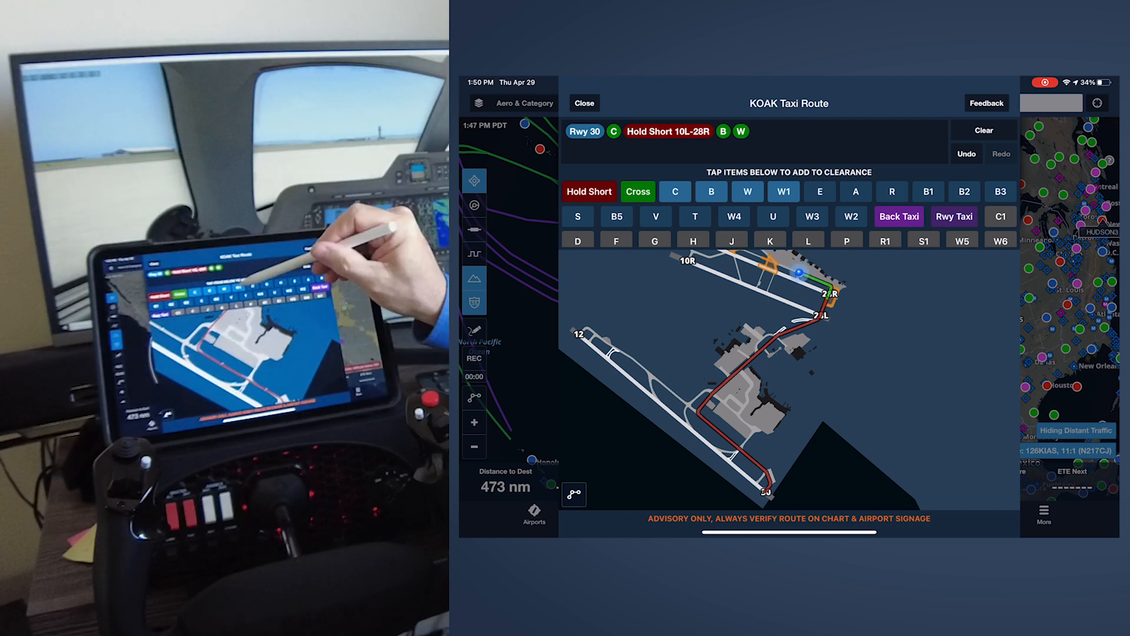
pyautogui.click(783, 191)
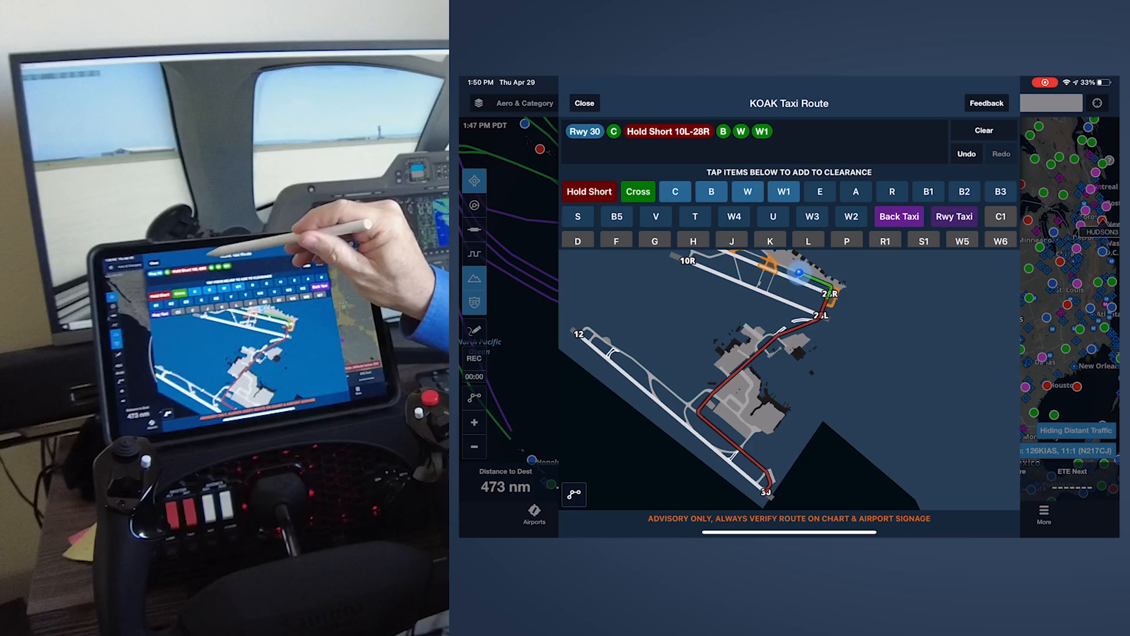
# Dismiss the hold-short options and leave the taxi route editor.
pyautogui.click(669, 131)
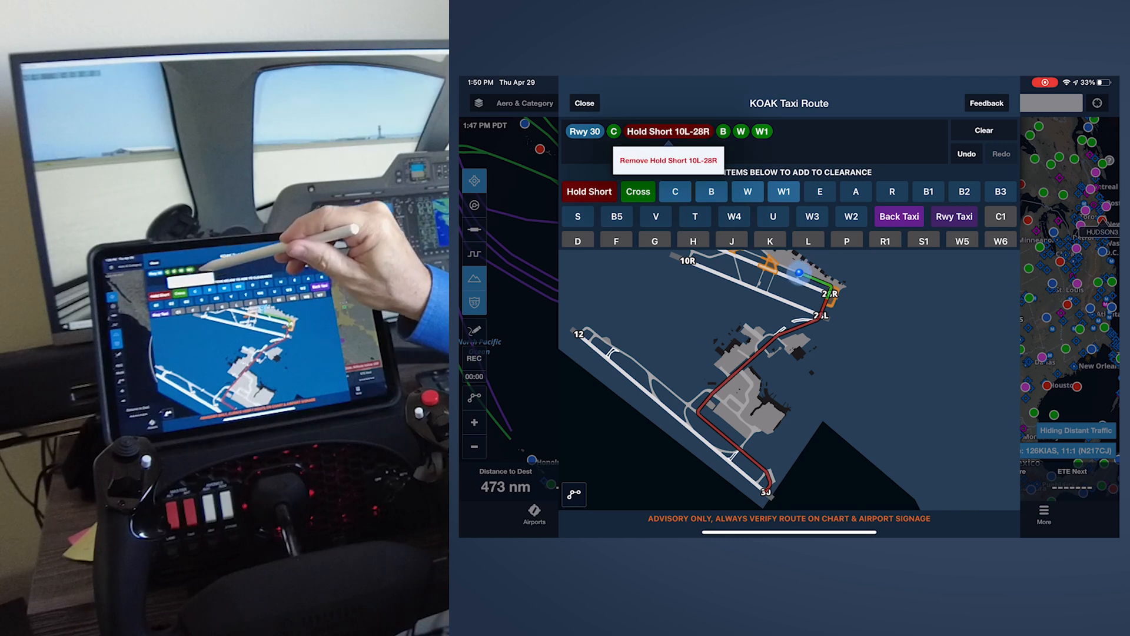
pyautogui.click(668, 160)
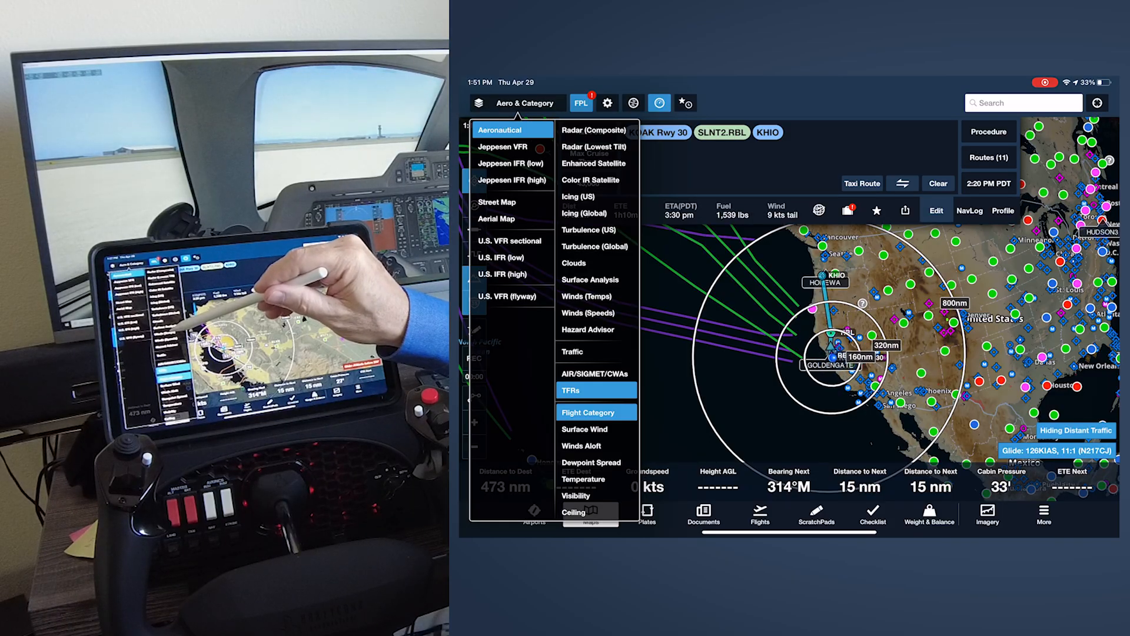
# Overlay the Winds (Temps) layer on the KOAK-to-KHIO map.
pyautogui.click(587, 296)
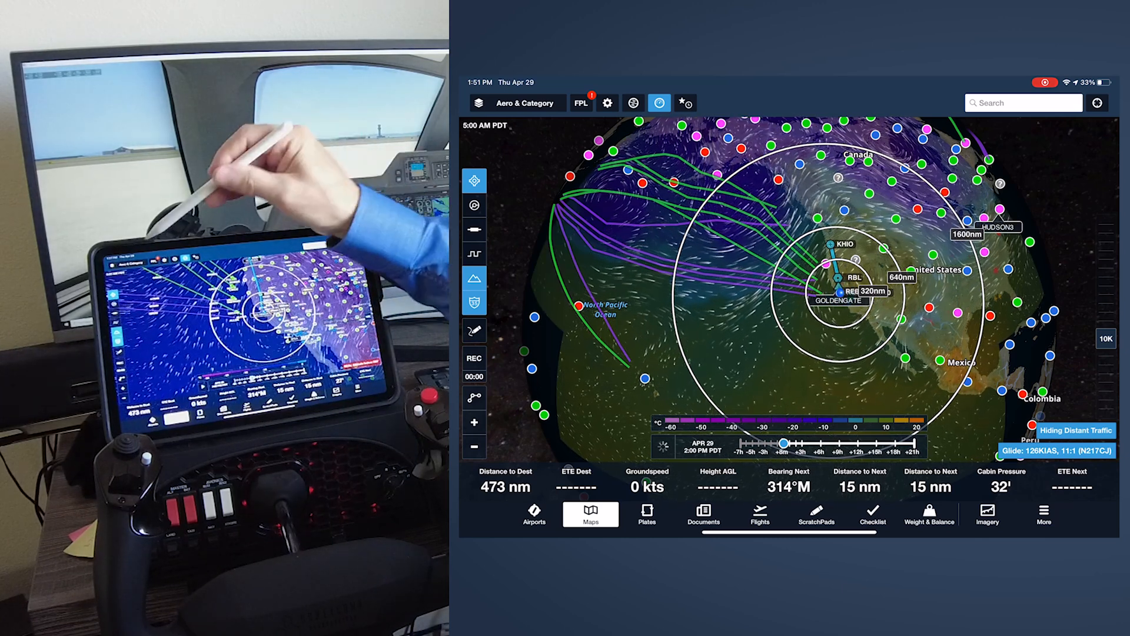
pyautogui.click(524, 103)
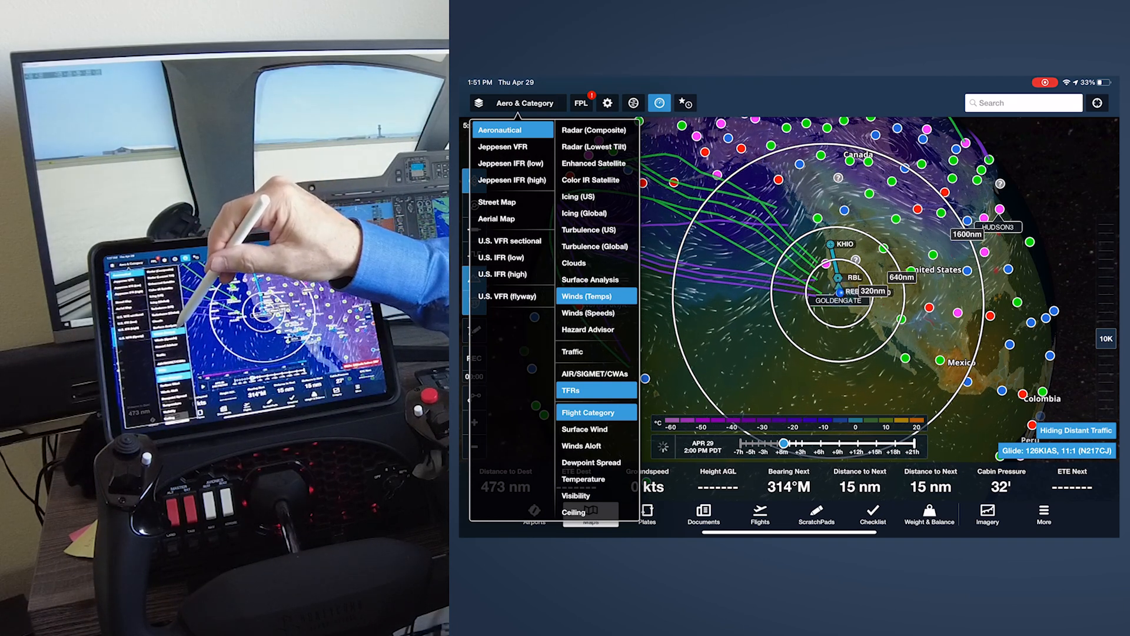
# Show Winds (Speeds), advance the forecast to 11:00 PM, and reopen the flight plan.
pyautogui.click(588, 312)
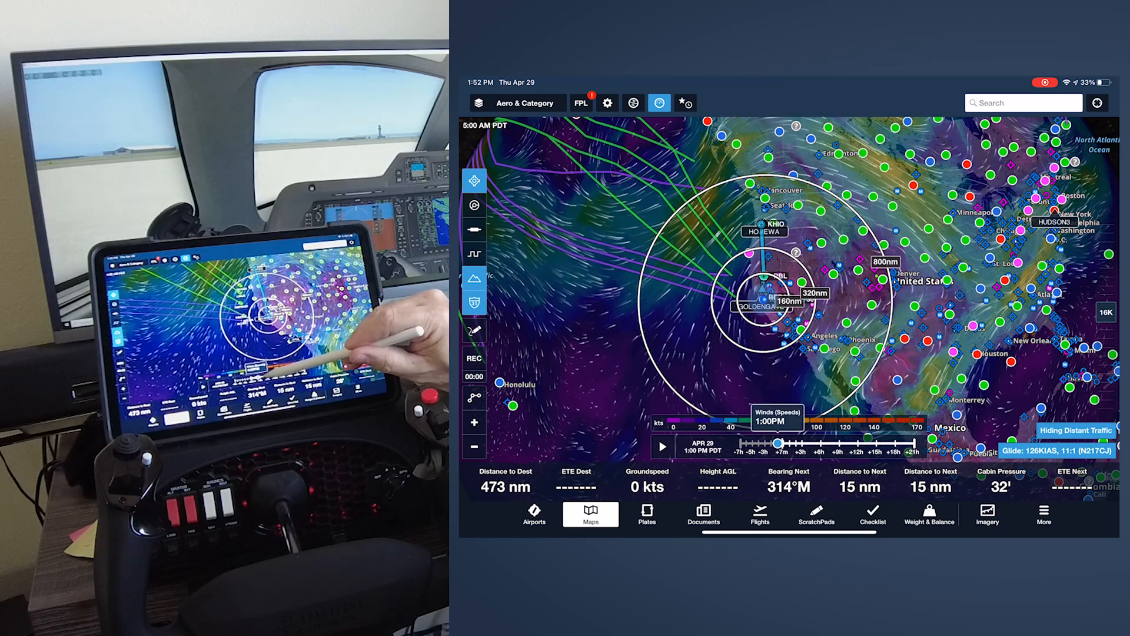
pyautogui.moveTo(777, 443); pyautogui.dragTo(820, 443)
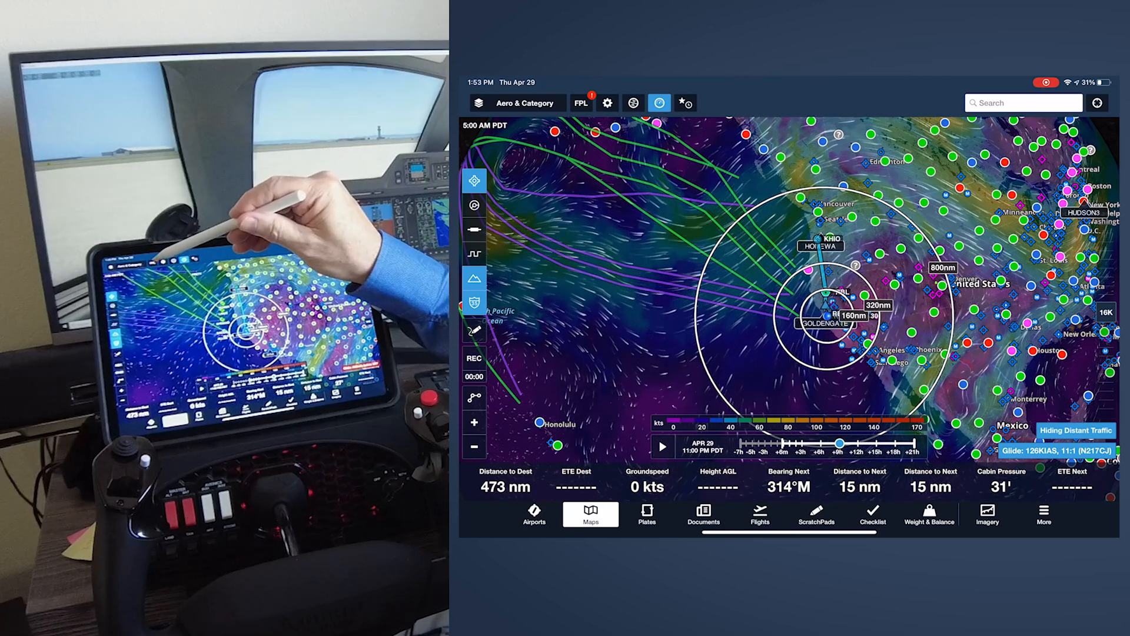
pyautogui.click(581, 102)
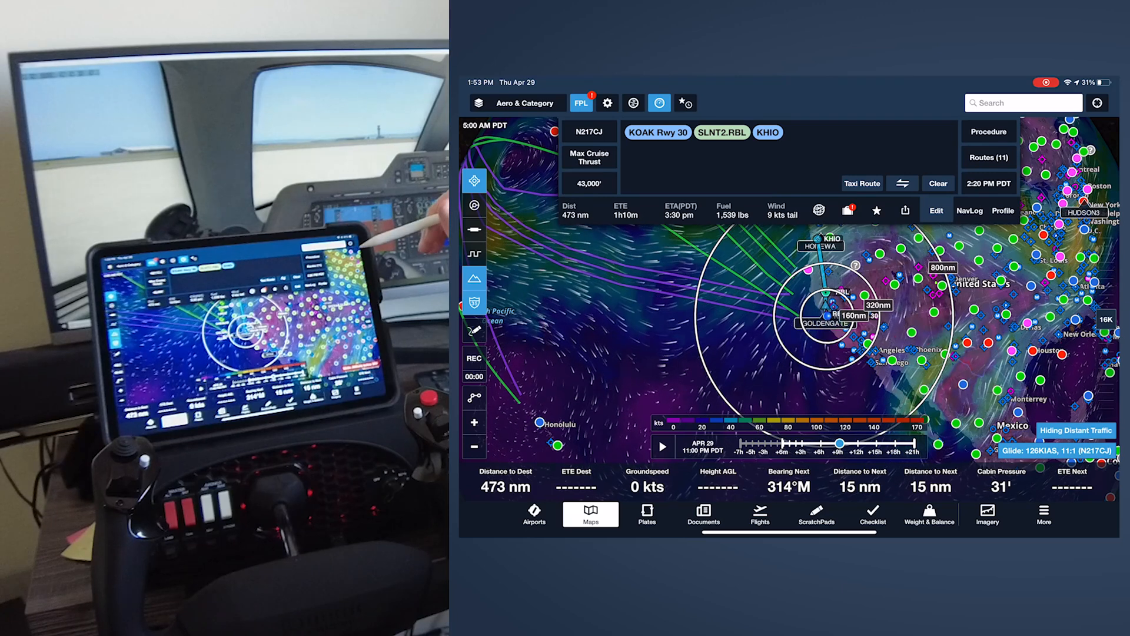